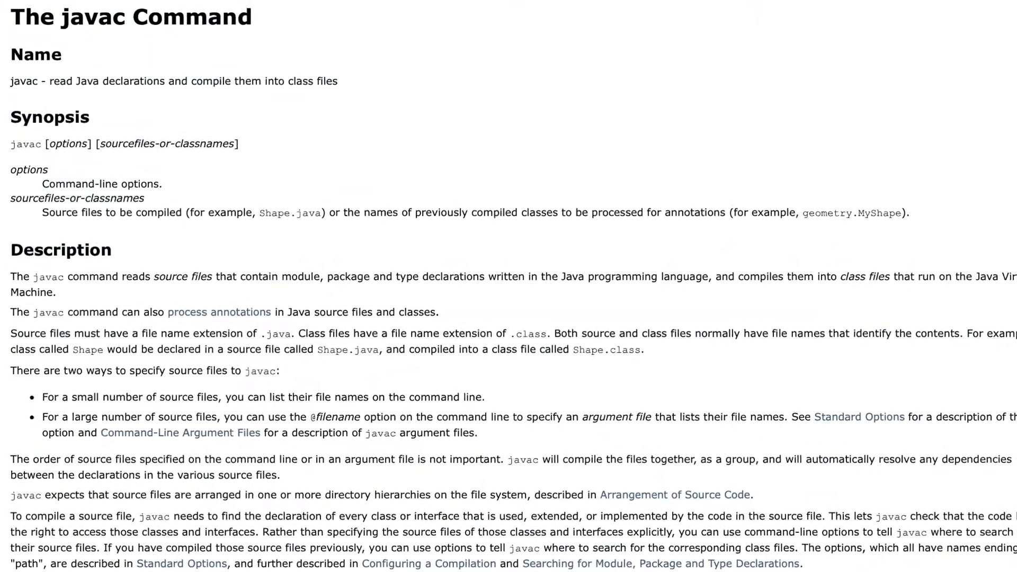
Filter the New wizard with 'maven', pick Maven Project, choose maven-archetype-webapp and finish as my-webapp
scroll(down, 3)
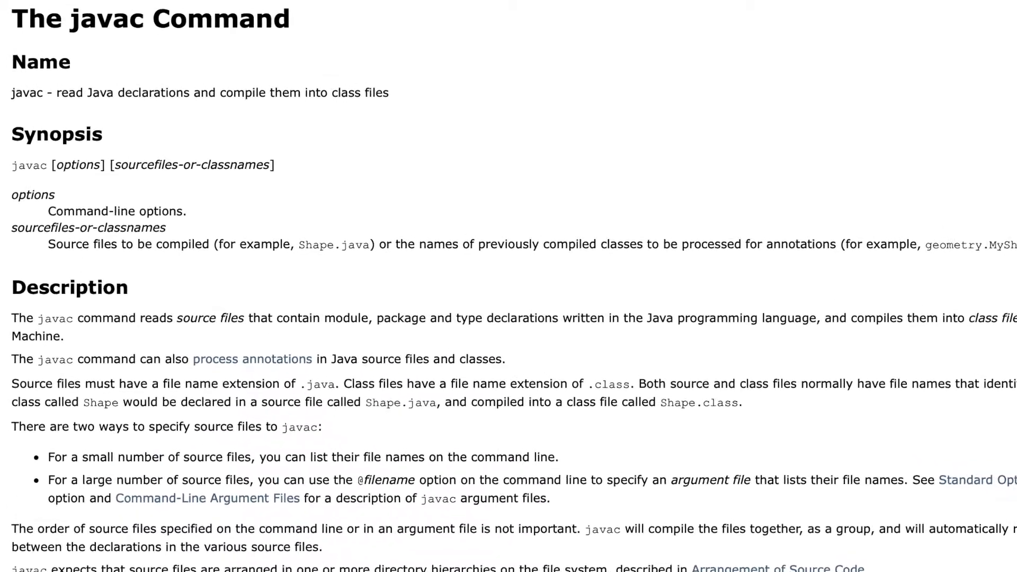
scroll(down, 3)
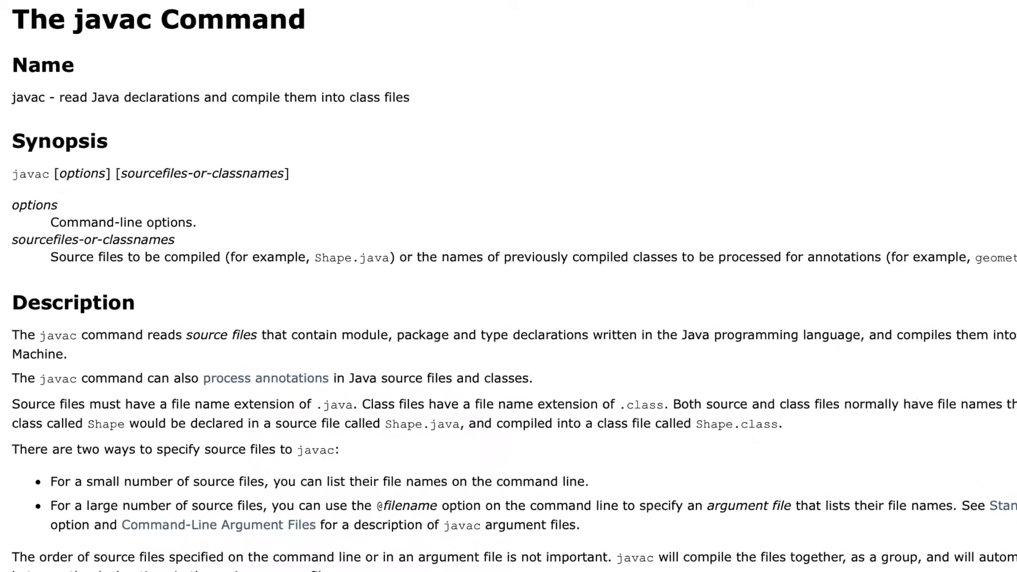
scroll(down, 3)
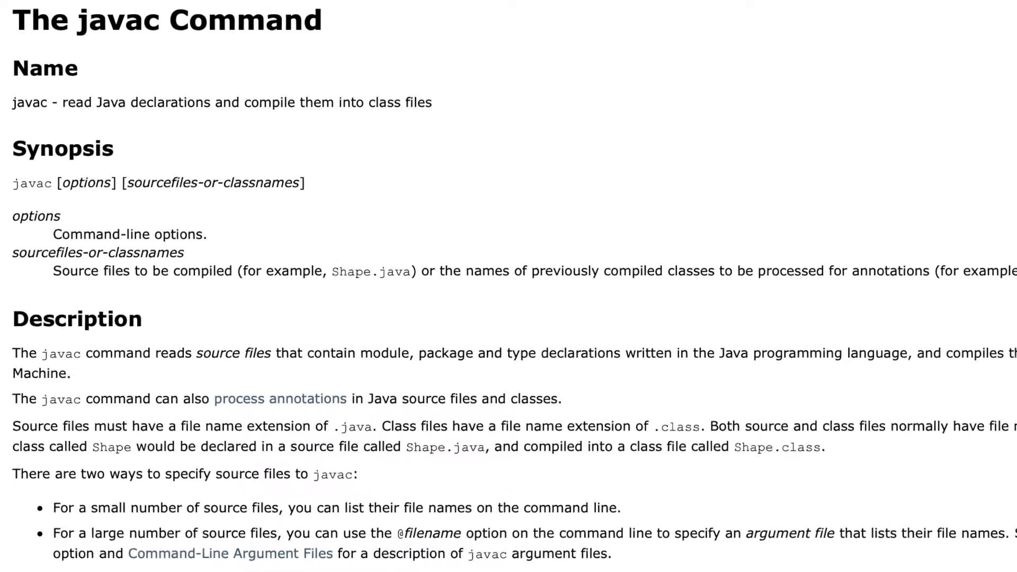
scroll(down, 3)
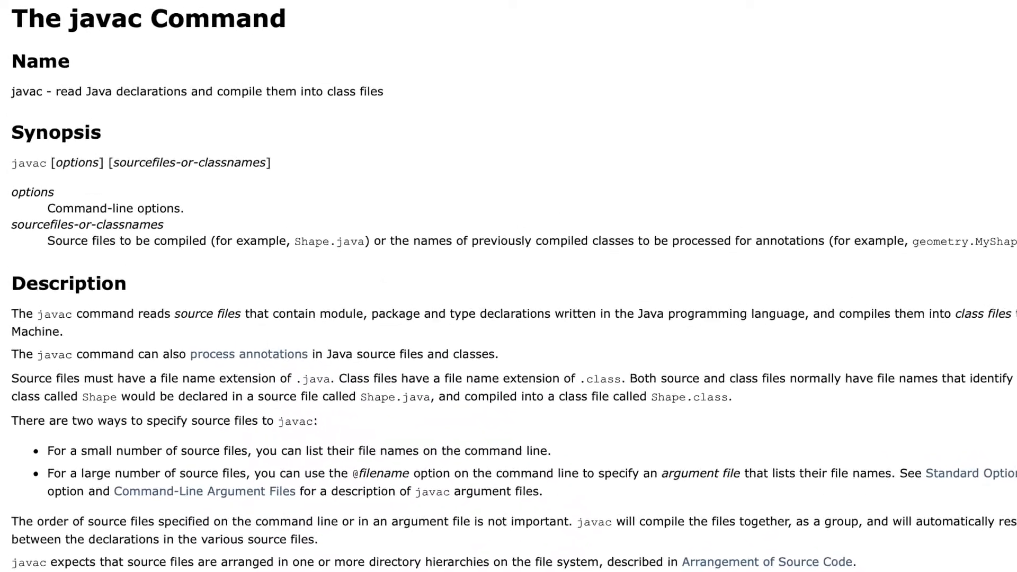
scroll(down, 3)
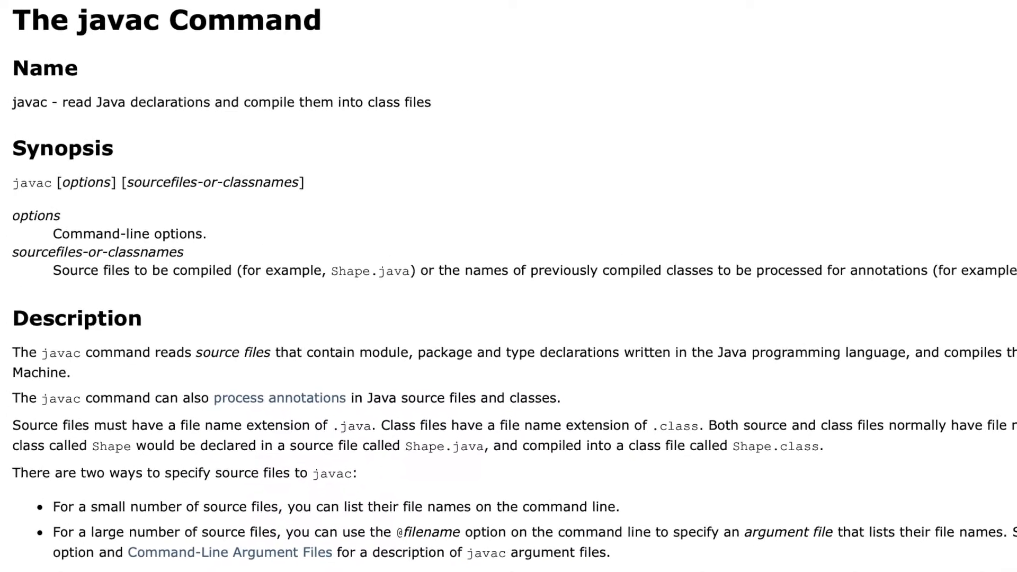
scroll(down, 3)
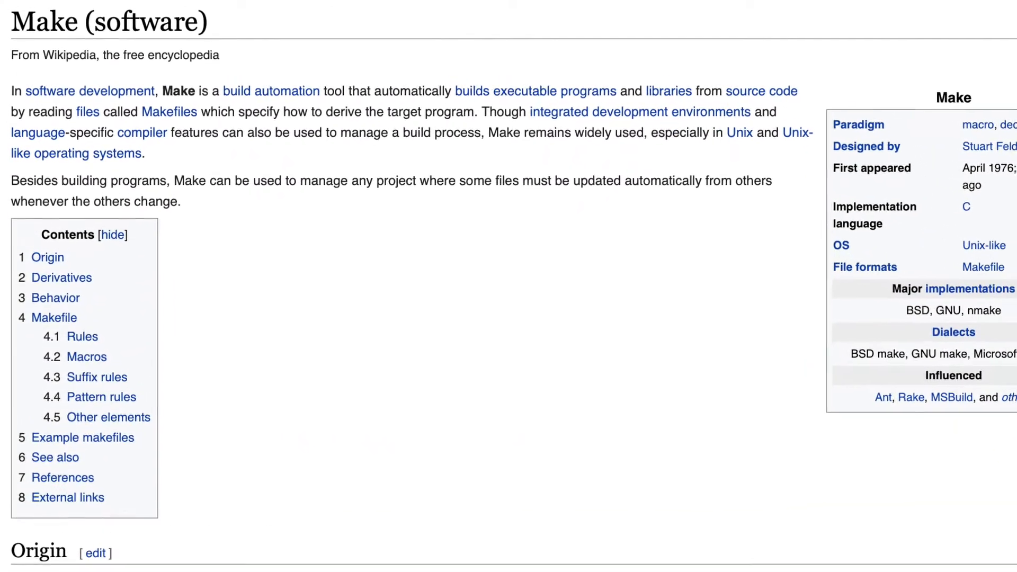
scroll(down, 3)
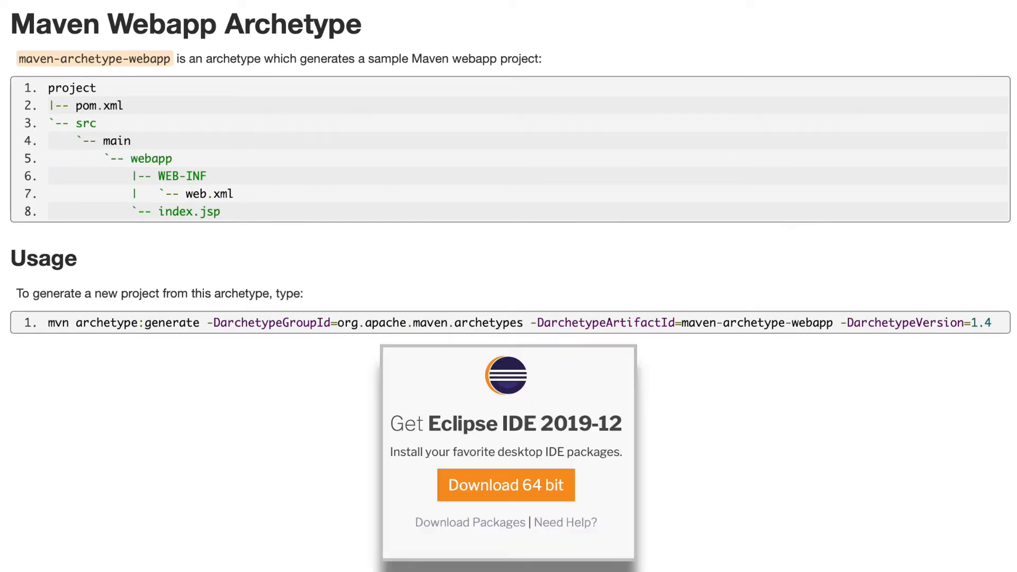
mouse_move(507, 506)
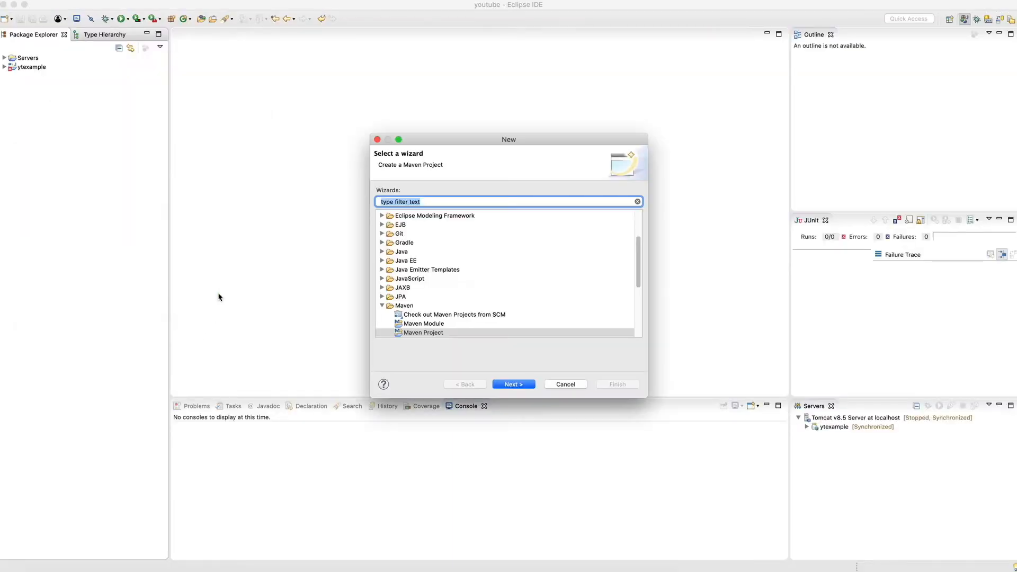
text(maven)
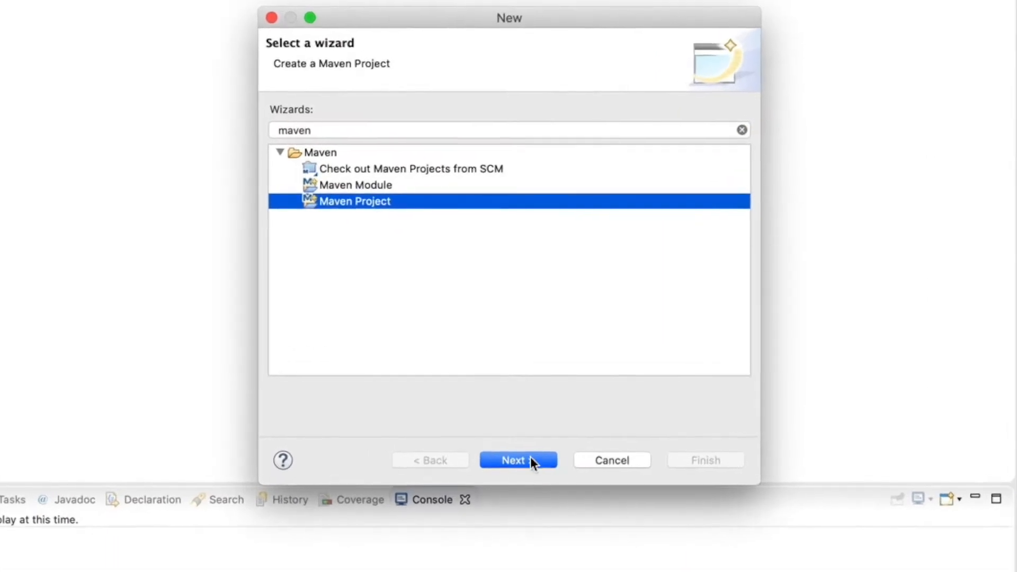
click(518, 459)
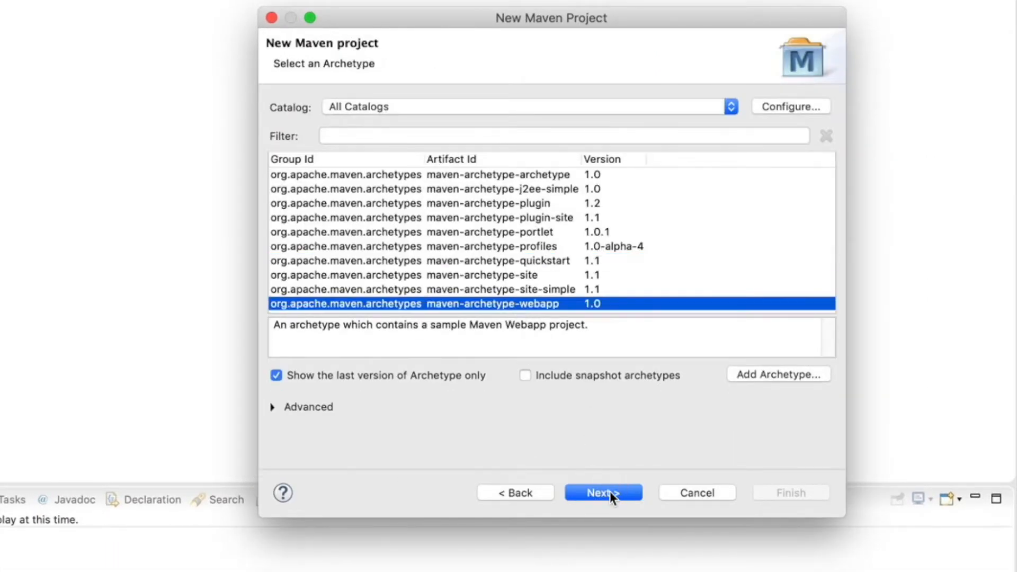
click(602, 493)
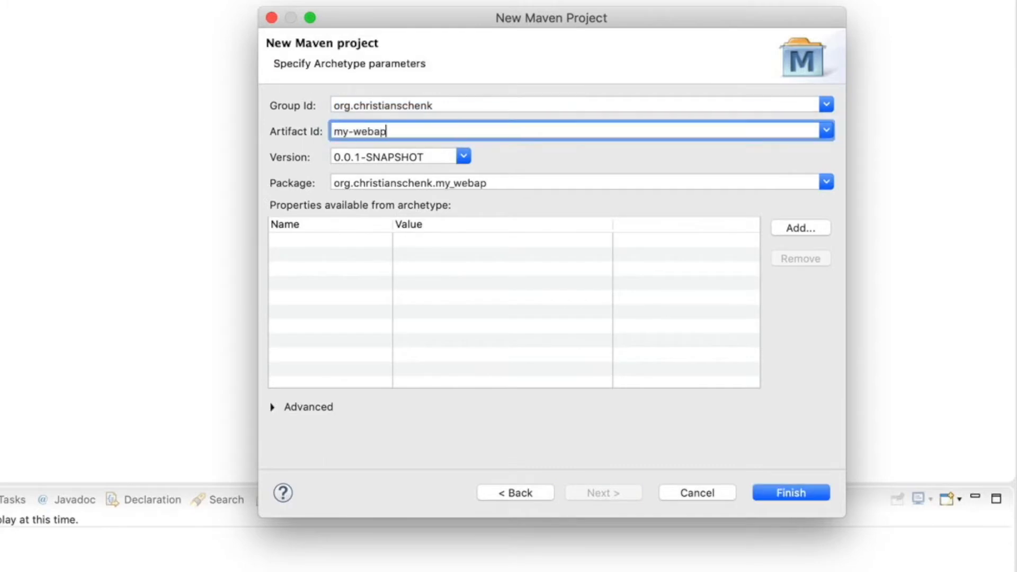
click(790, 493)
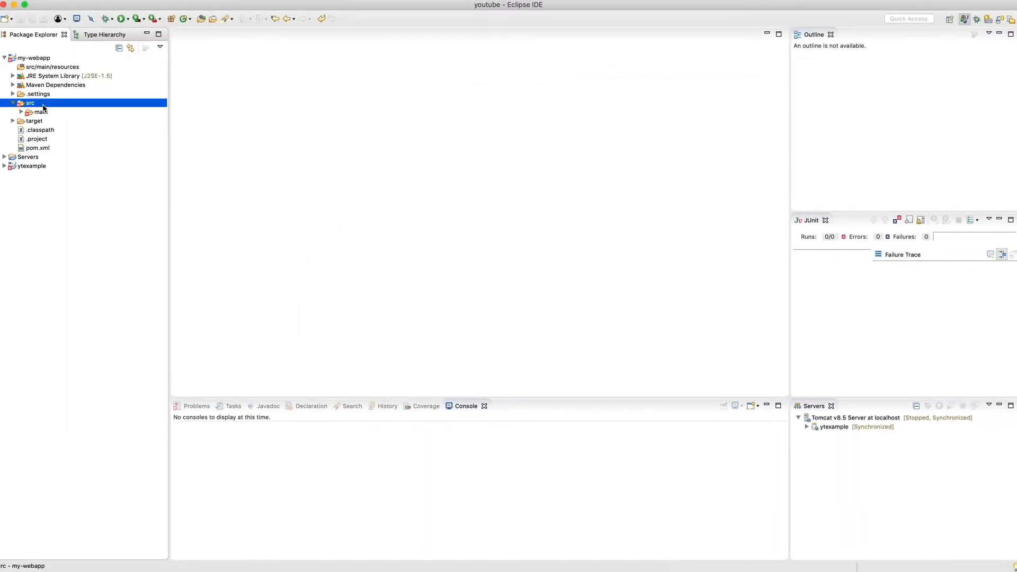
Expand src, review pom.xml and the Hello World index.jsp, dismiss Validation Results, and run my-webapp on Tomcat
double_click(65, 139)
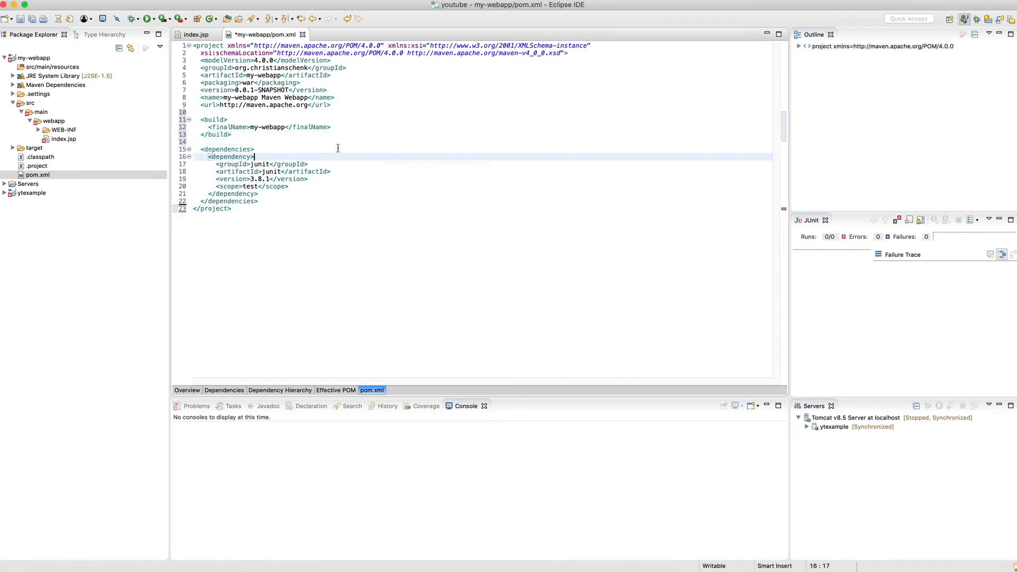
click(196, 33)
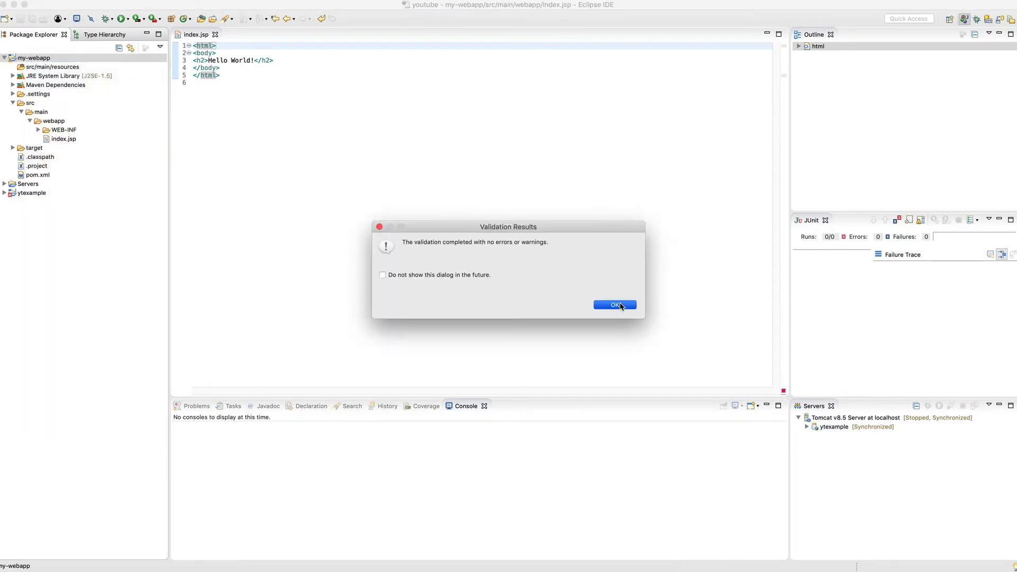
click(613, 305)
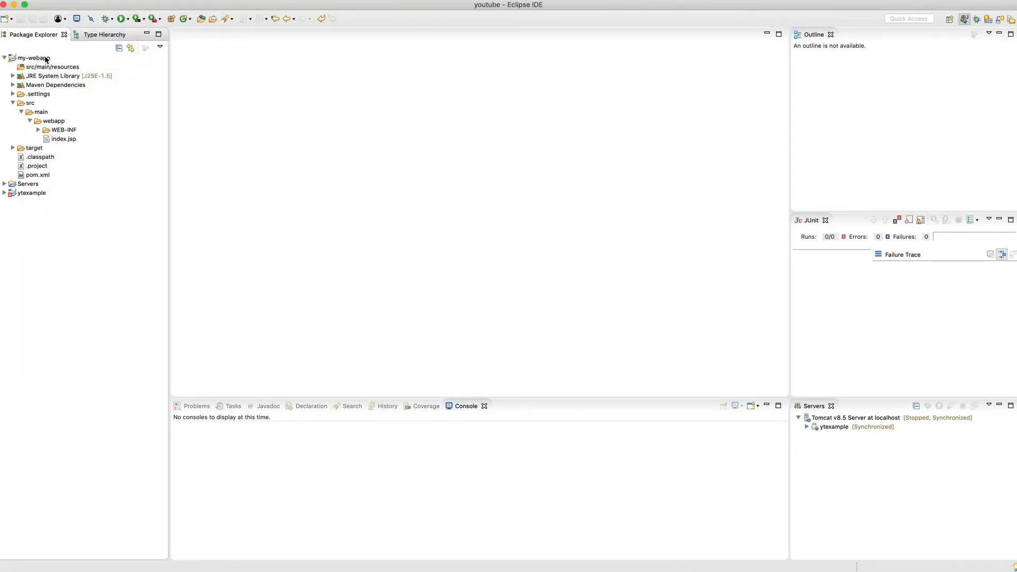
click(854, 417)
text(brow)
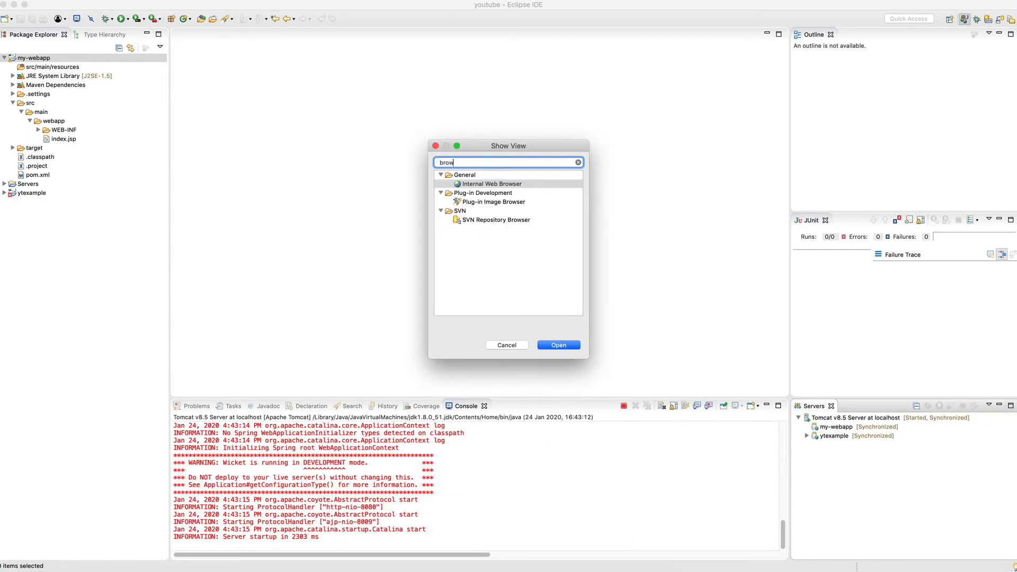
click(556, 344)
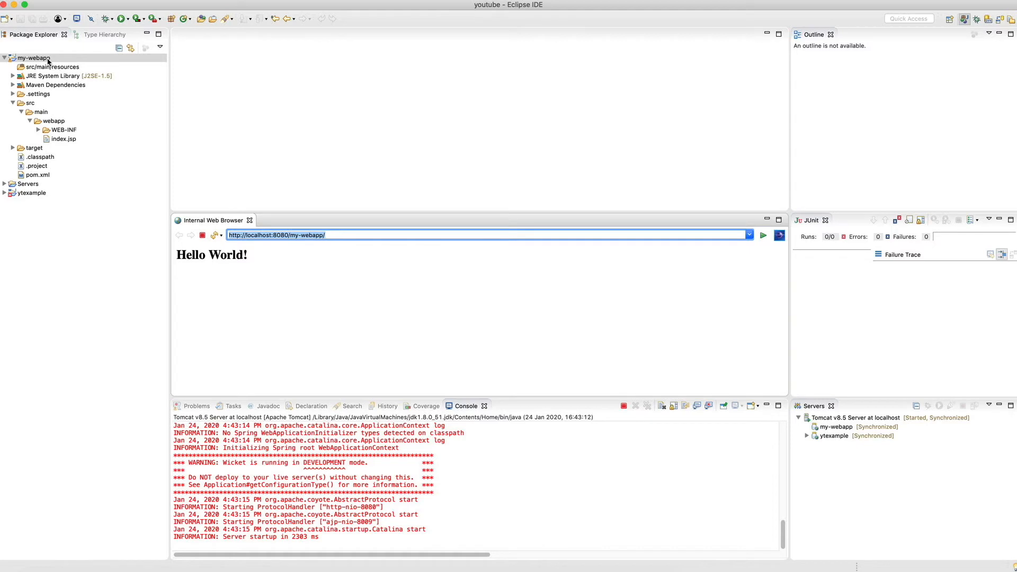
click(34, 57)
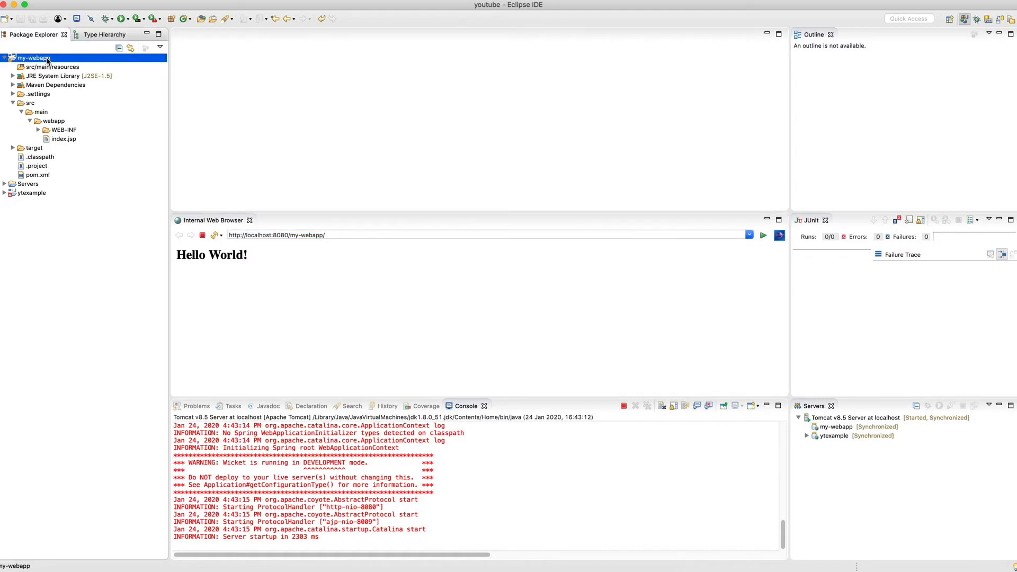
click(13, 148)
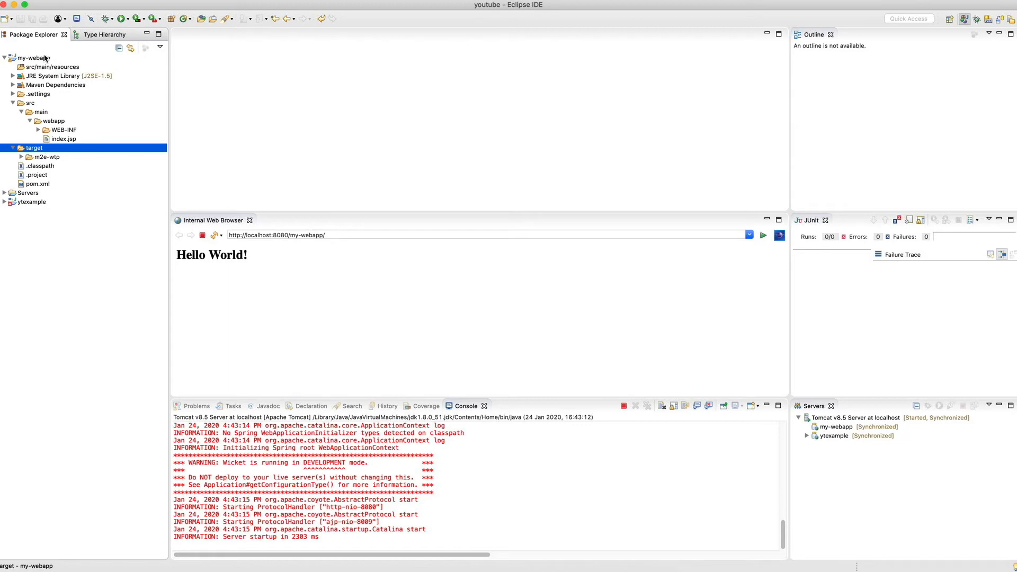
Run Maven install on my-webapp, confirm BUILD SUCCESS in the Console, and select the target folder with the WAR
right_click(33, 57)
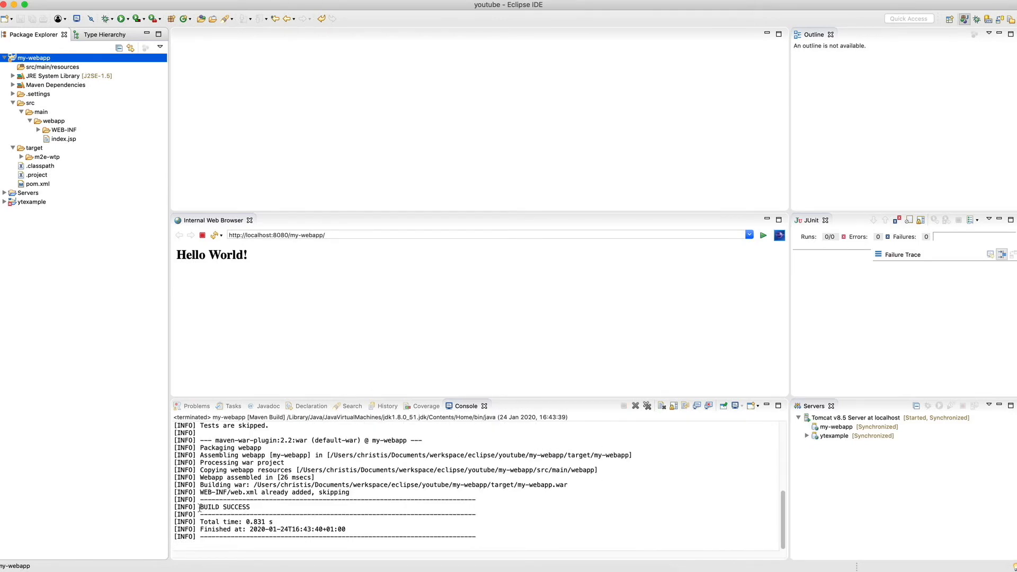
double_click(223, 507)
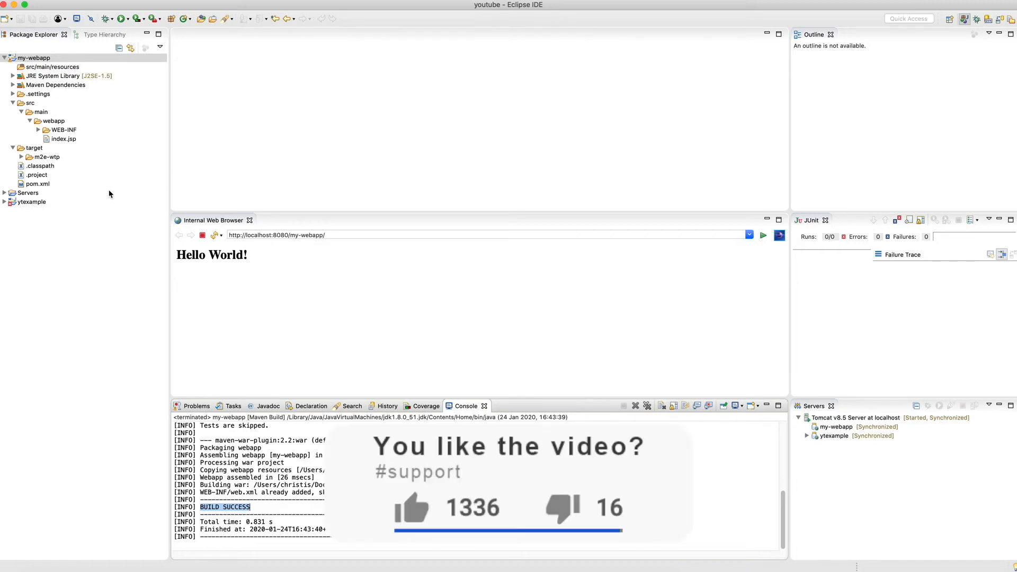
click(33, 148)
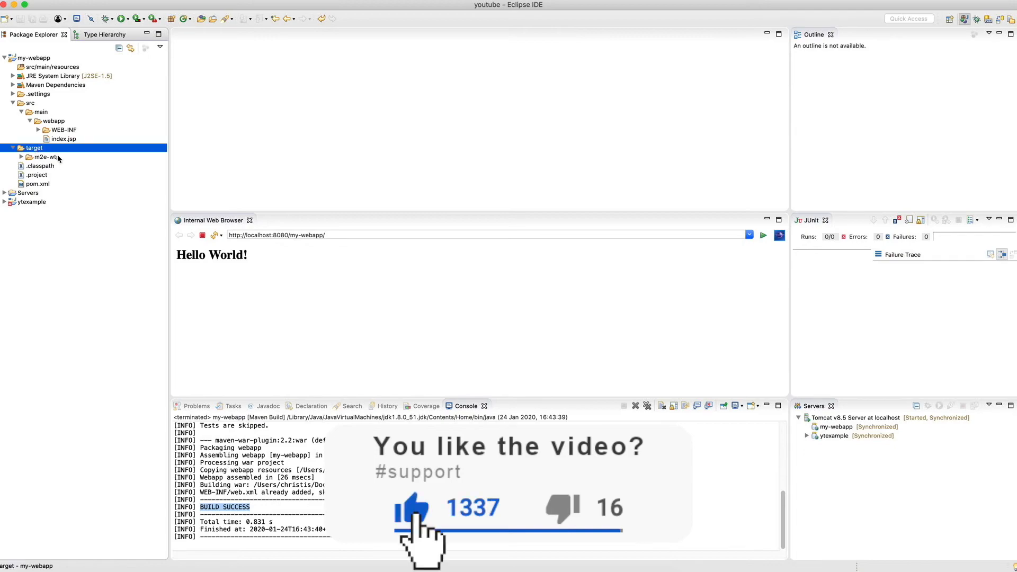